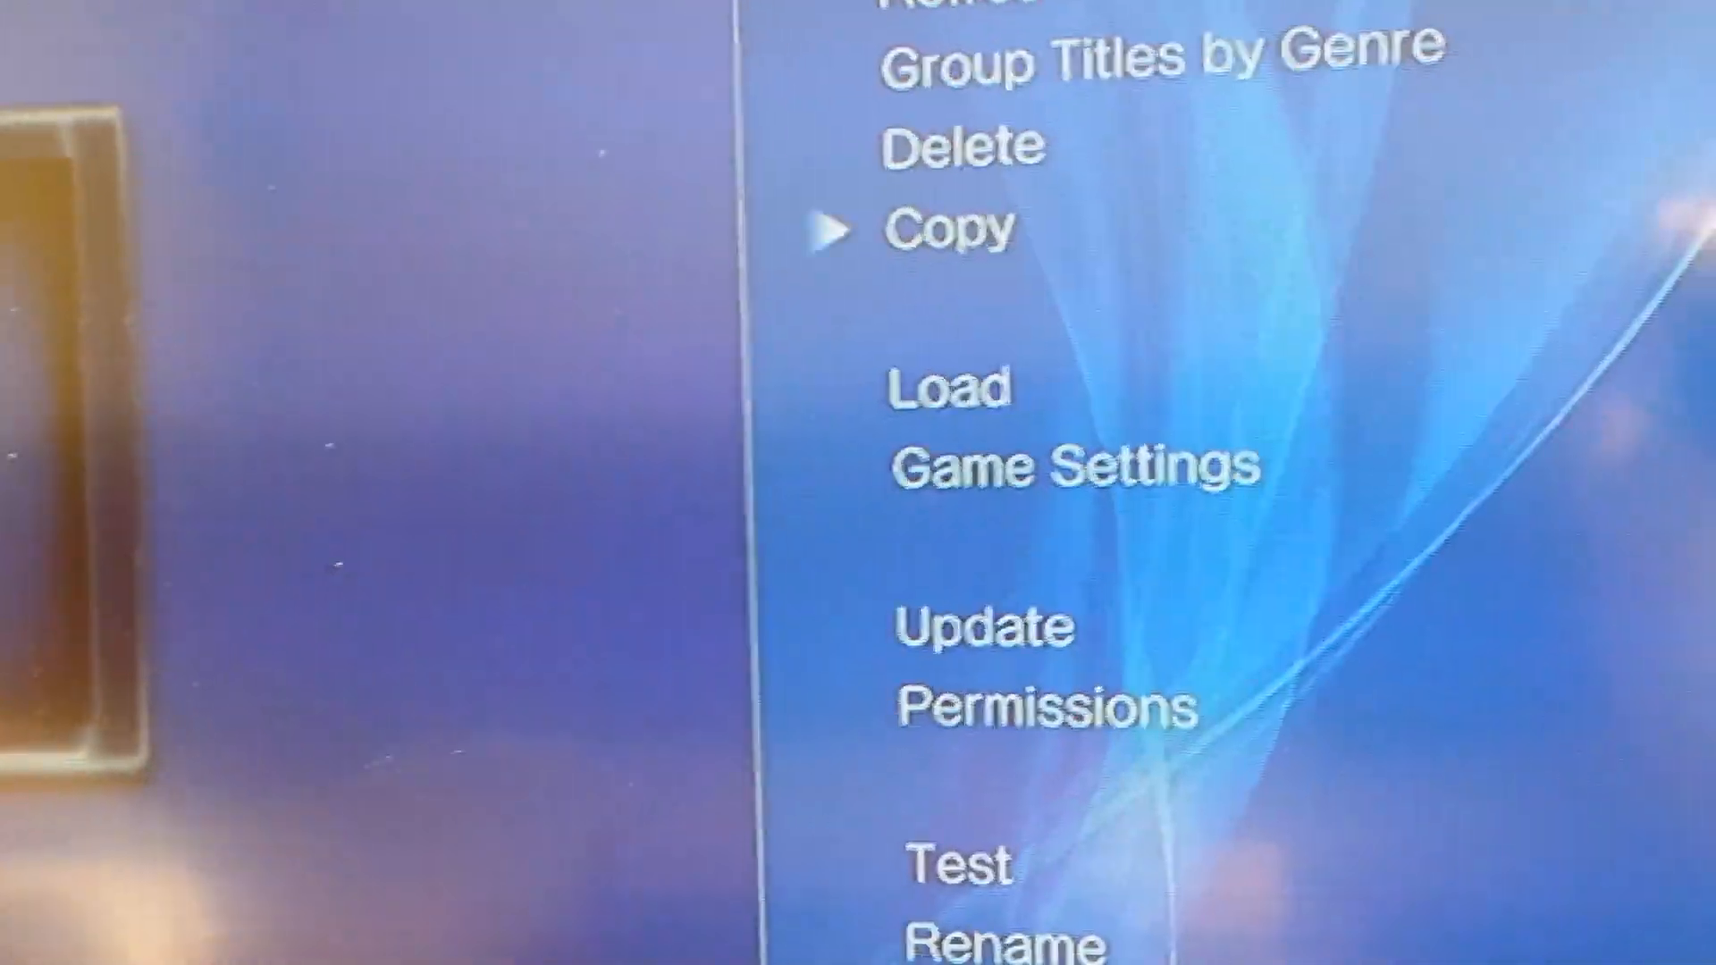
# Step: Choose Copy for Gran Turismo 6 to open the copy confirmation targeting PS3 HDD (/dev_hdd0)
pyautogui.click(950, 226)
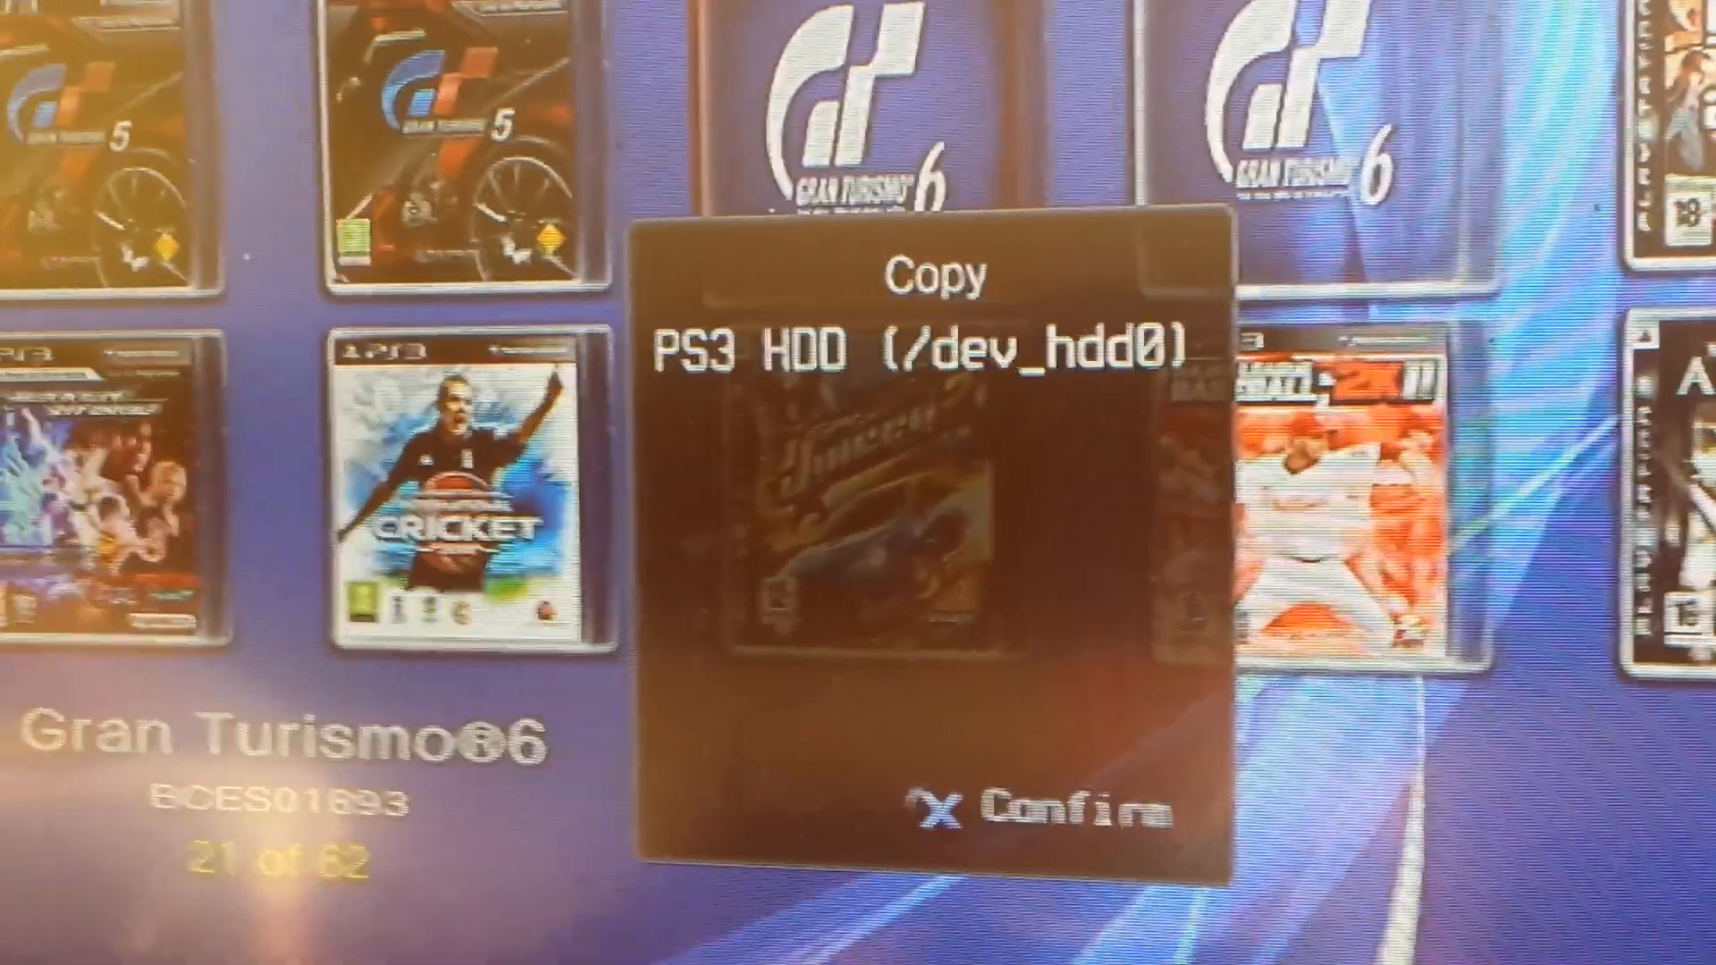